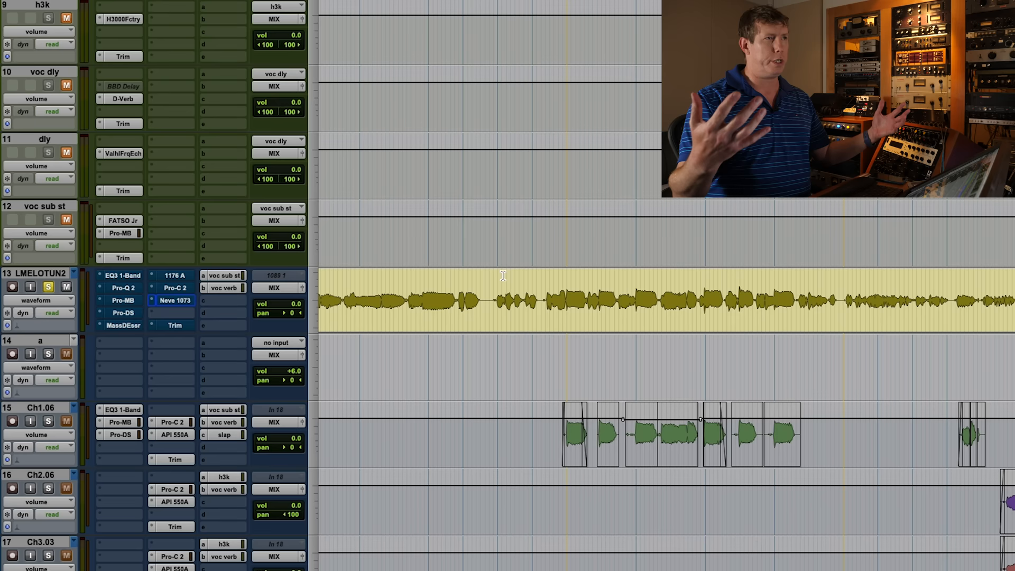
- Open the FabFilter Pro-MB multiband compressor from the LMELOTUN2 lead vocal insert chain
left_click(118, 301)
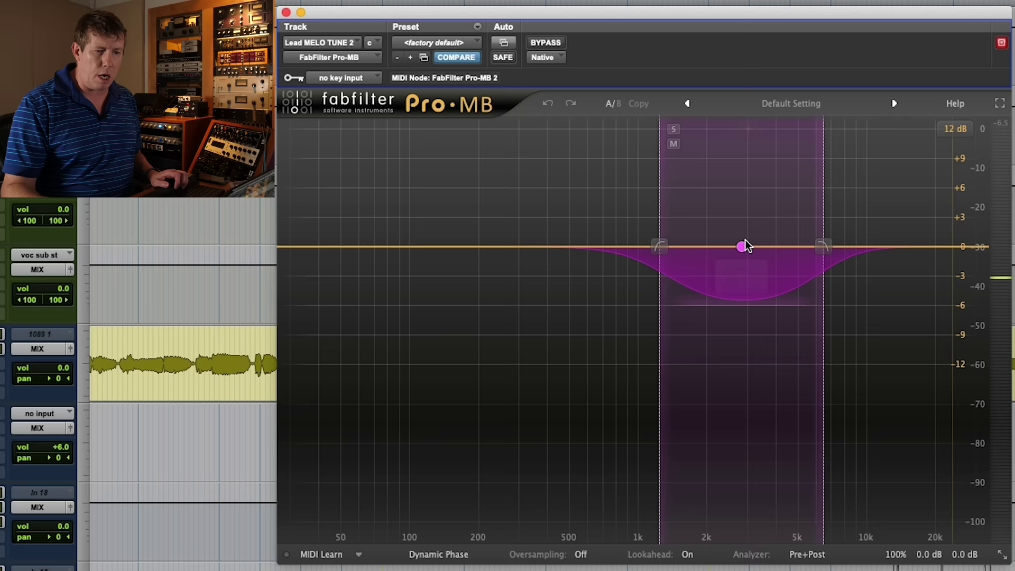
left_click(740, 246)
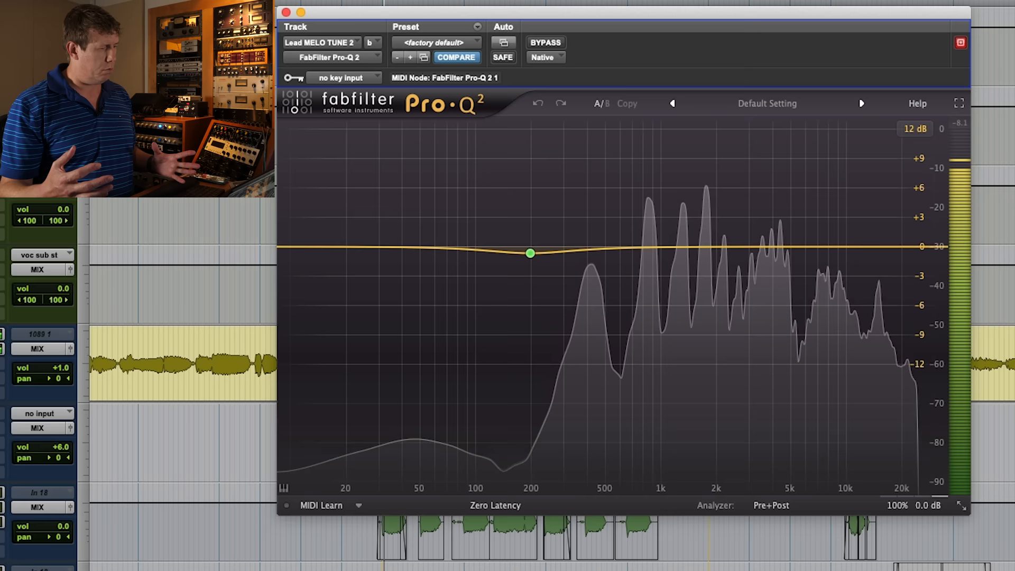
- Open the next FabFilter insert on the lead vocal, landing on the Pro-DS de-esser
left_click(545, 42)
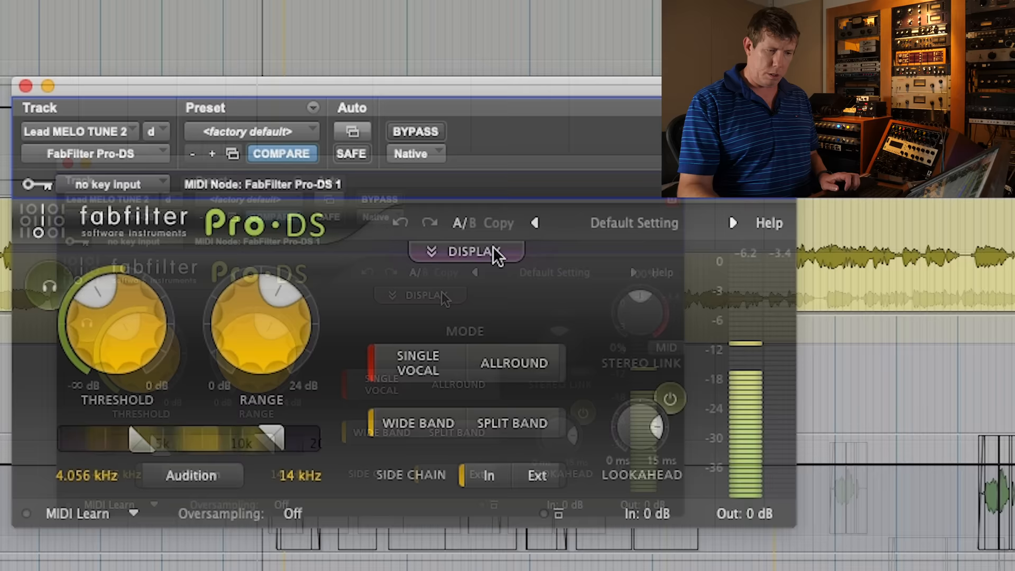
- Open the insert on the vocal sub stem aux, showing the UAD Fatso Jr compressor
left_click(467, 252)
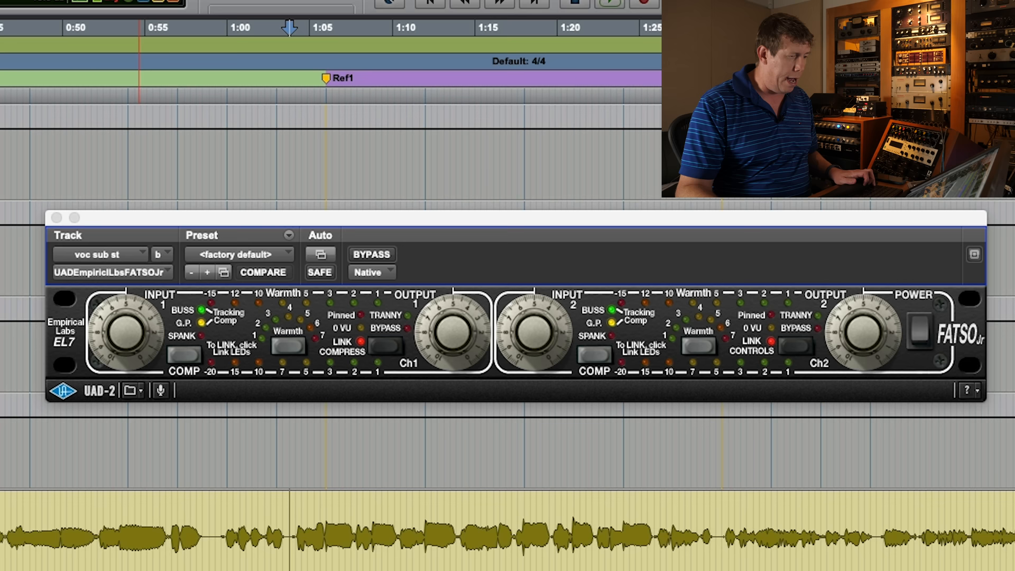
- Close the Fatso Jr window to return to the tracks with each vocal insert chain visible
left_click(607, 4)
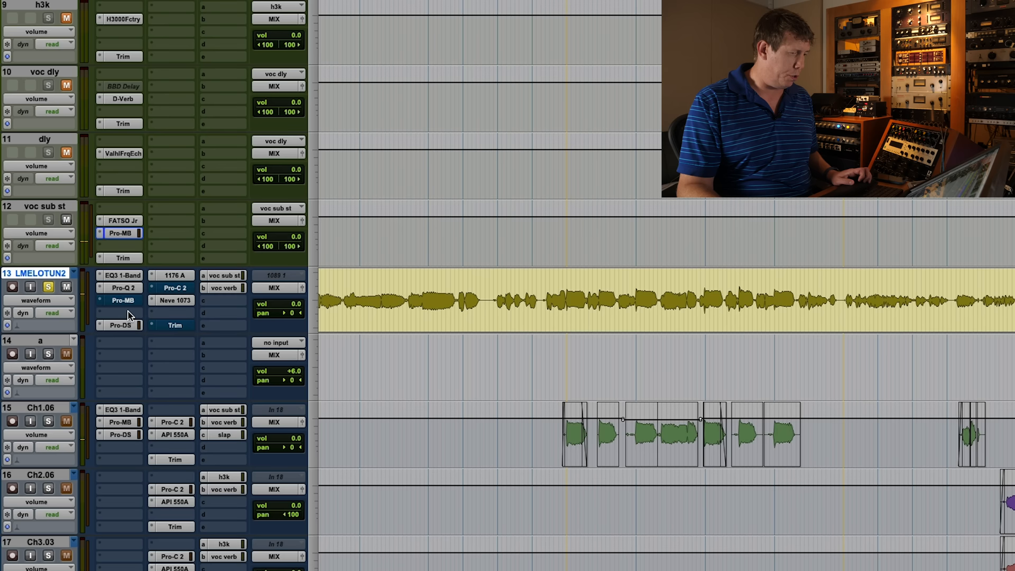
- Raise Soothe's depth from 3.0 to 5.0 and pull its lowest band from 2 kHz down to 931 Hz
left_click(122, 312)
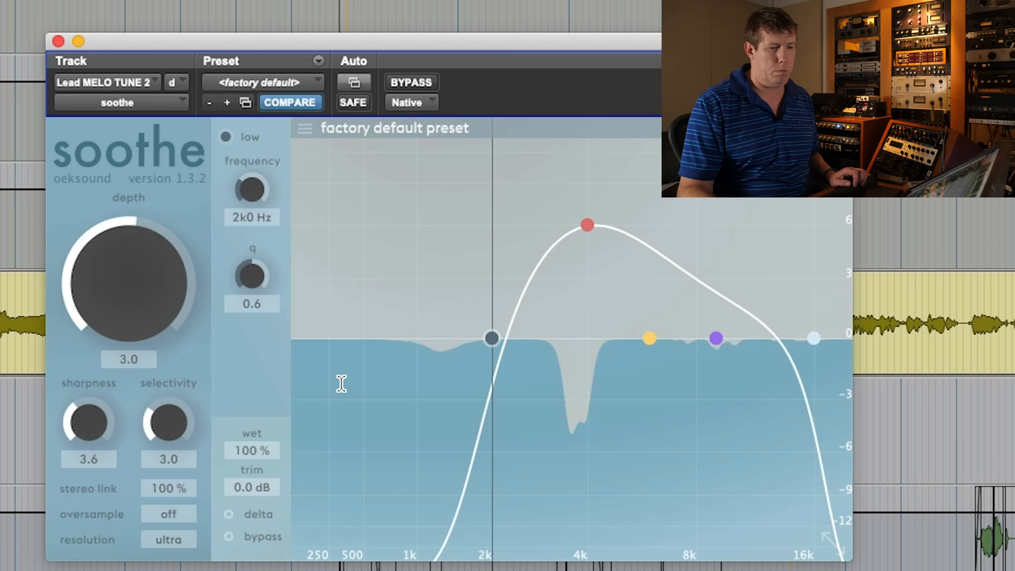
left_click_drag(128, 278, 128, 246)
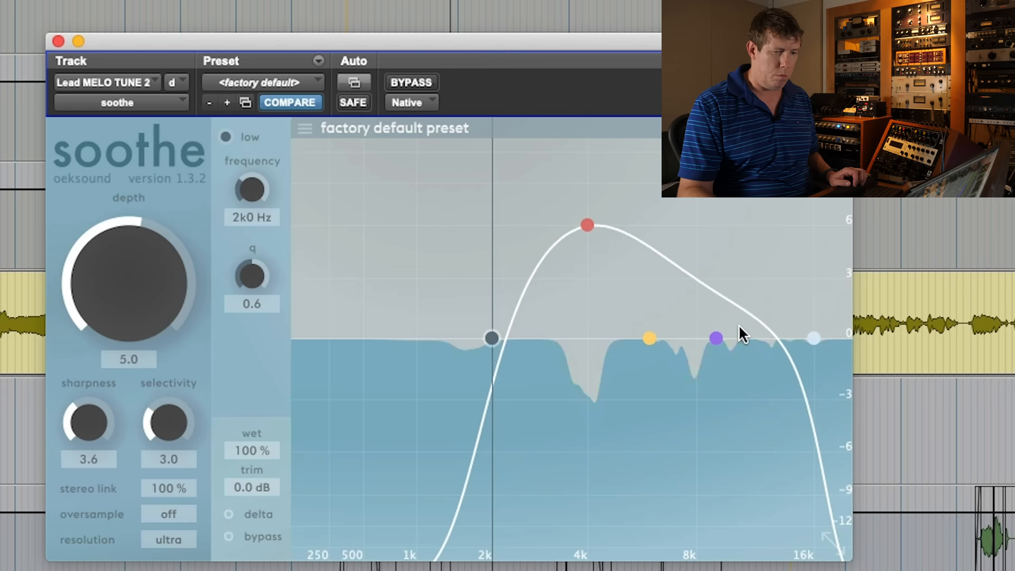
left_click_drag(492, 338, 447, 333)
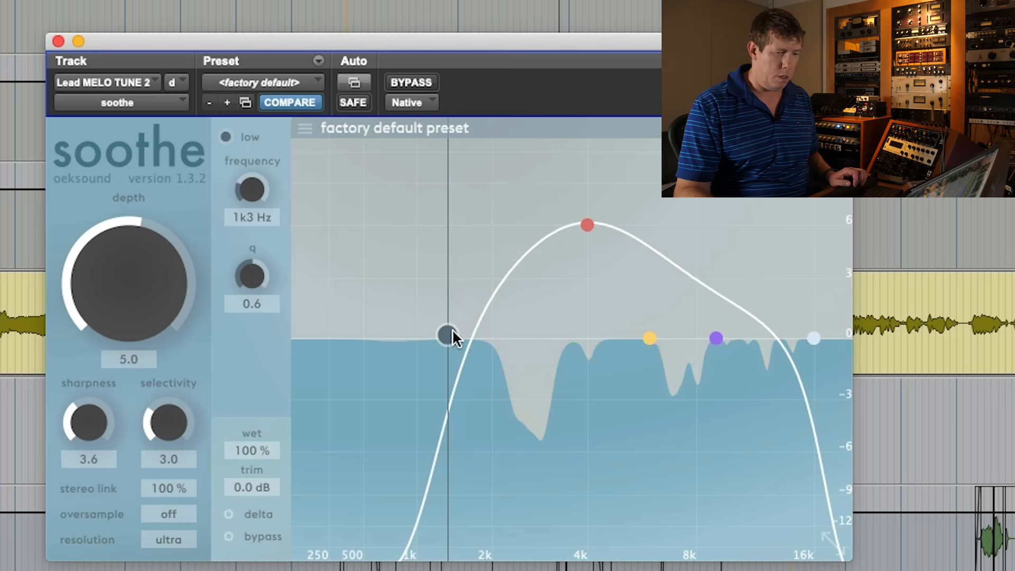
left_click_drag(446, 334, 409, 334)
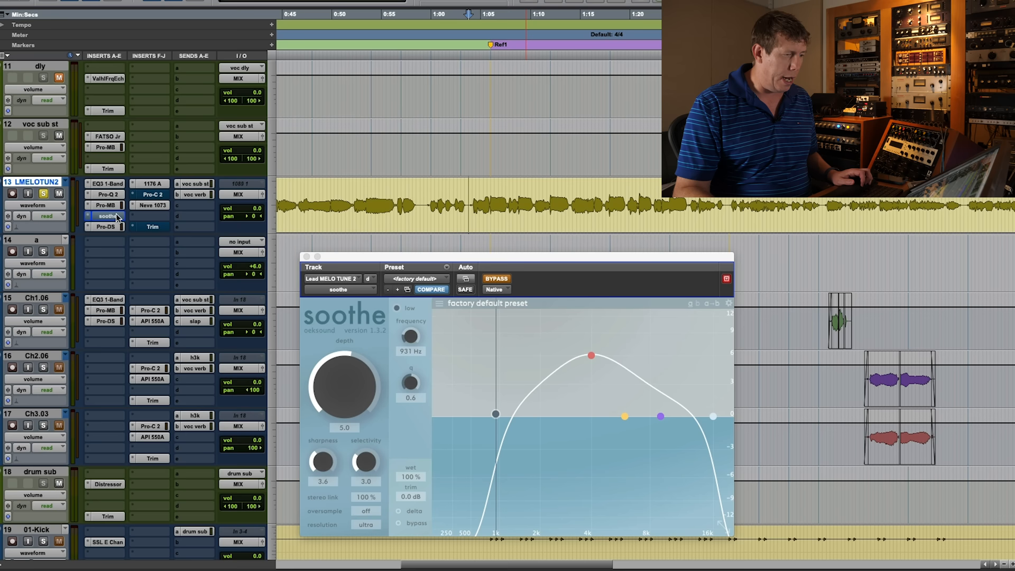
left_click(105, 205)
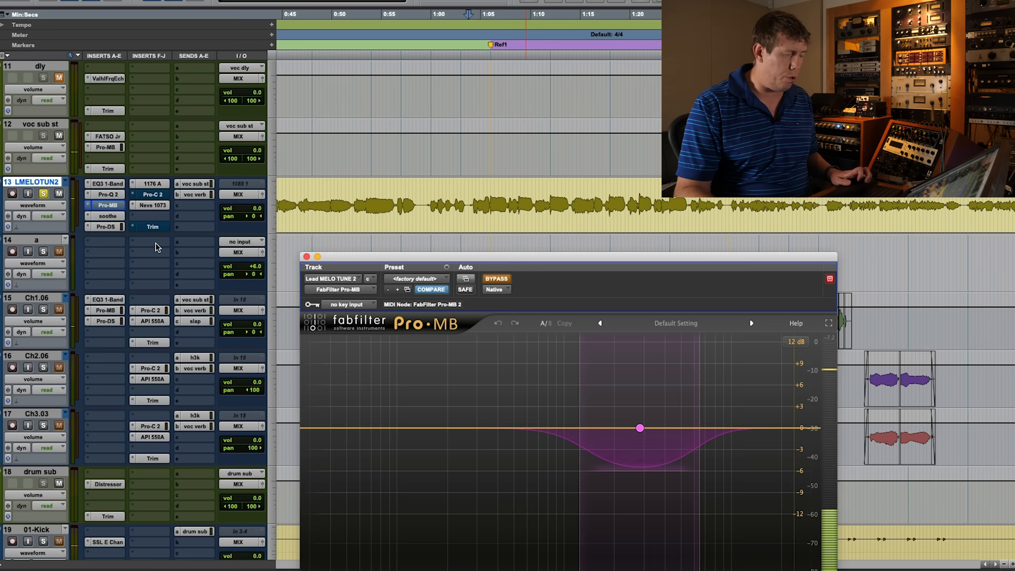
left_click(106, 216)
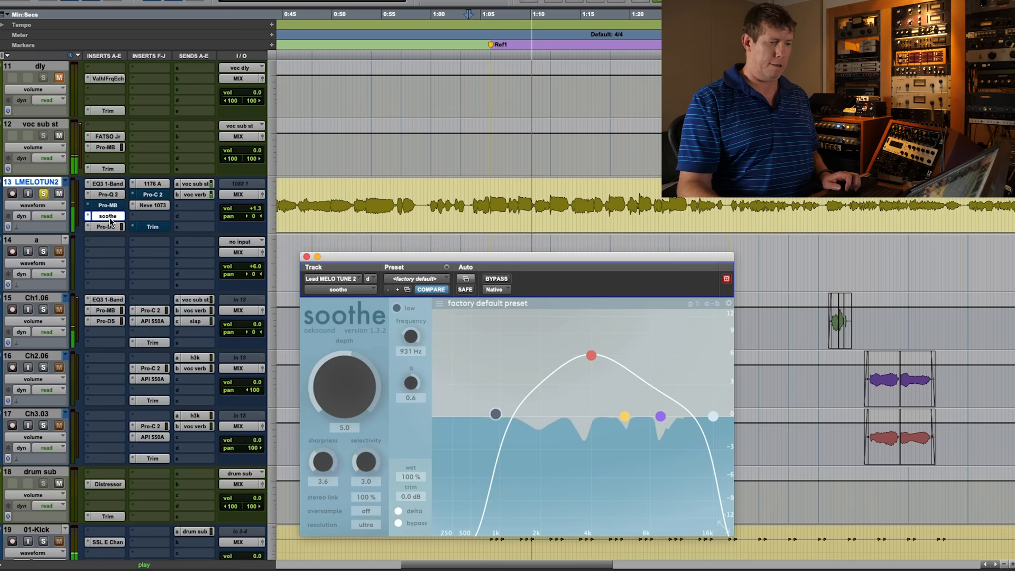